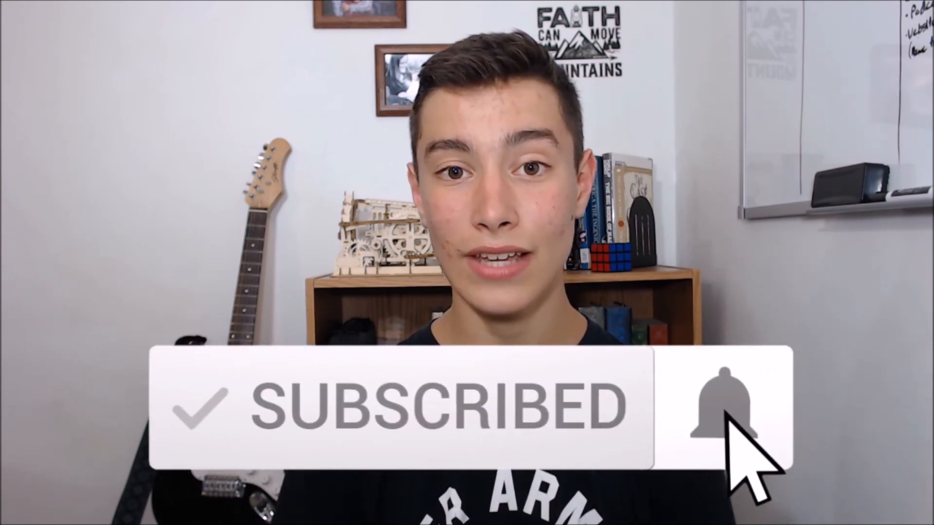
{"action": "left_click", "coordinate": [721, 404]}
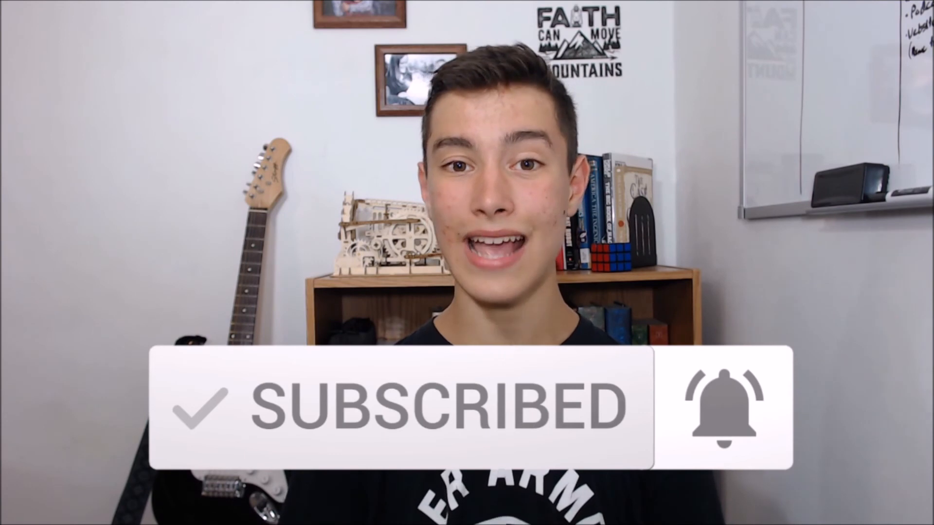